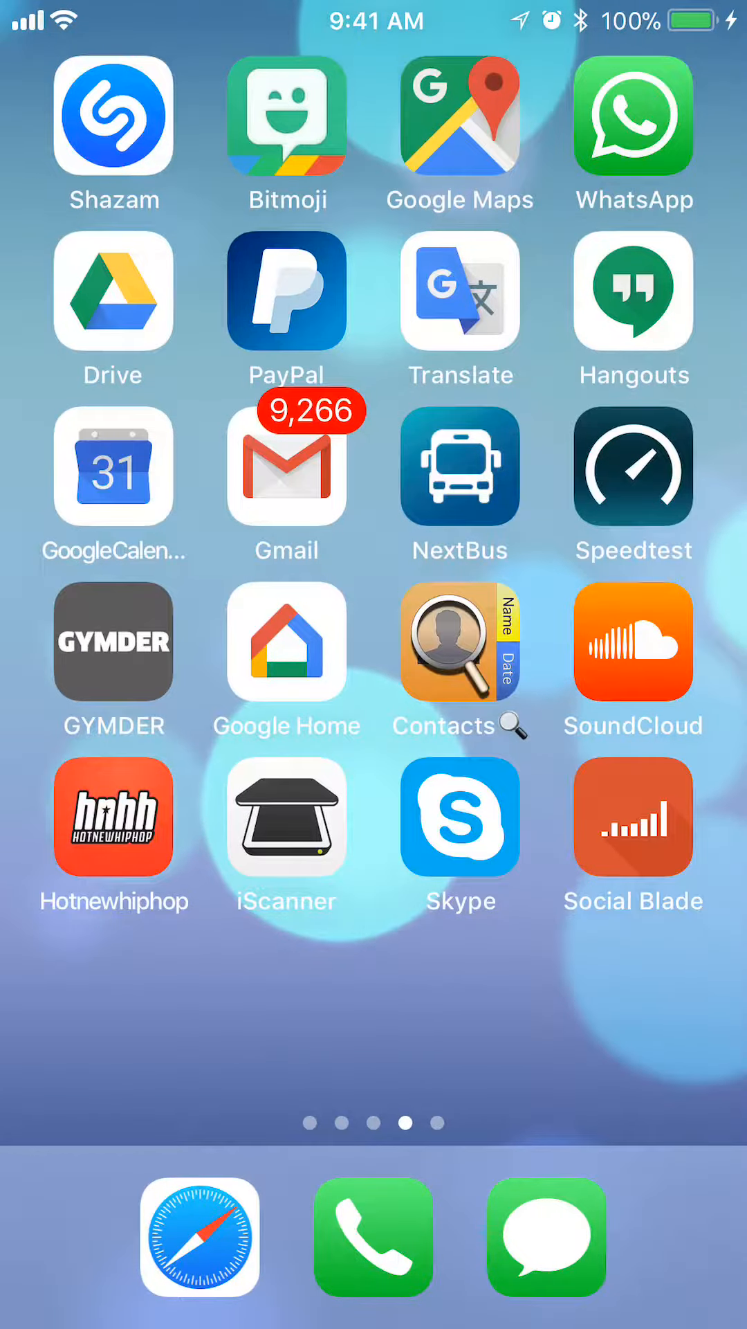
# Step: Launch Google Maps from the iPhone home screen
pyautogui.click(459, 118)
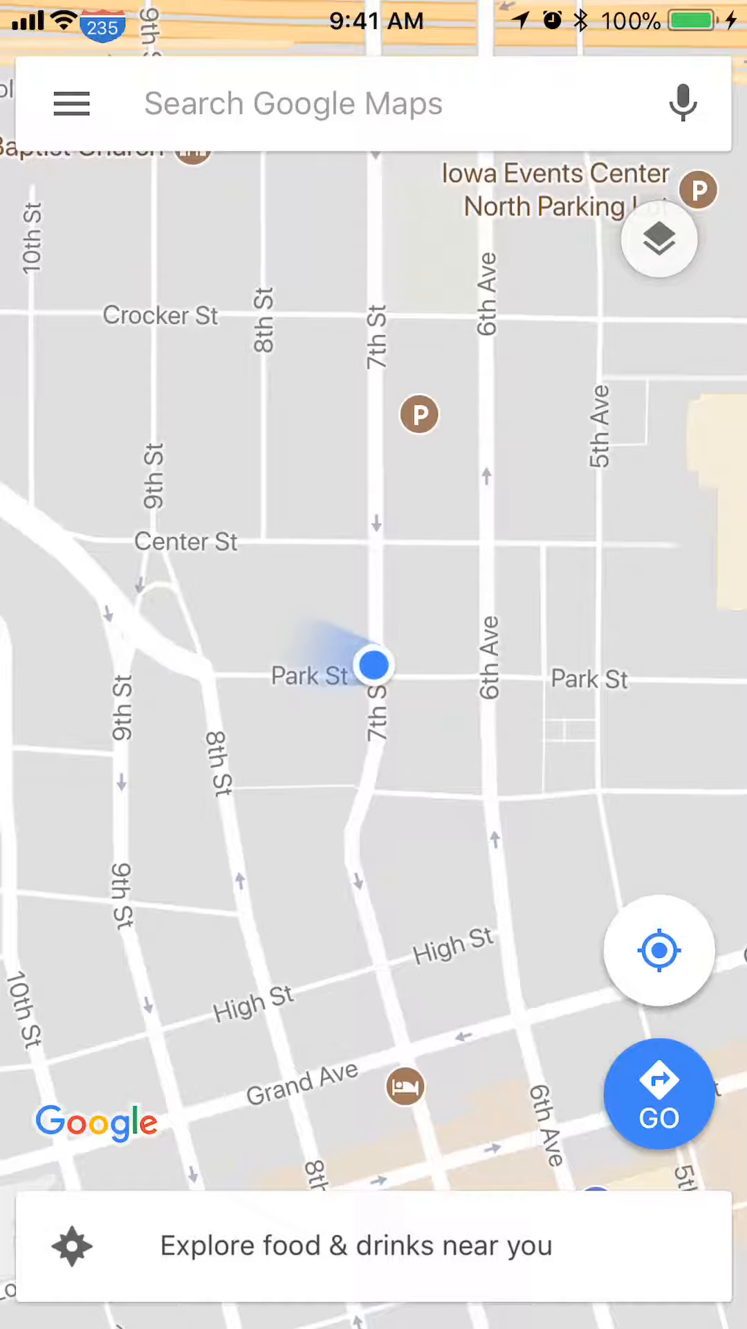
# Step: Go to Your places from the menu and open the Work address entry
pyautogui.click(68, 104)
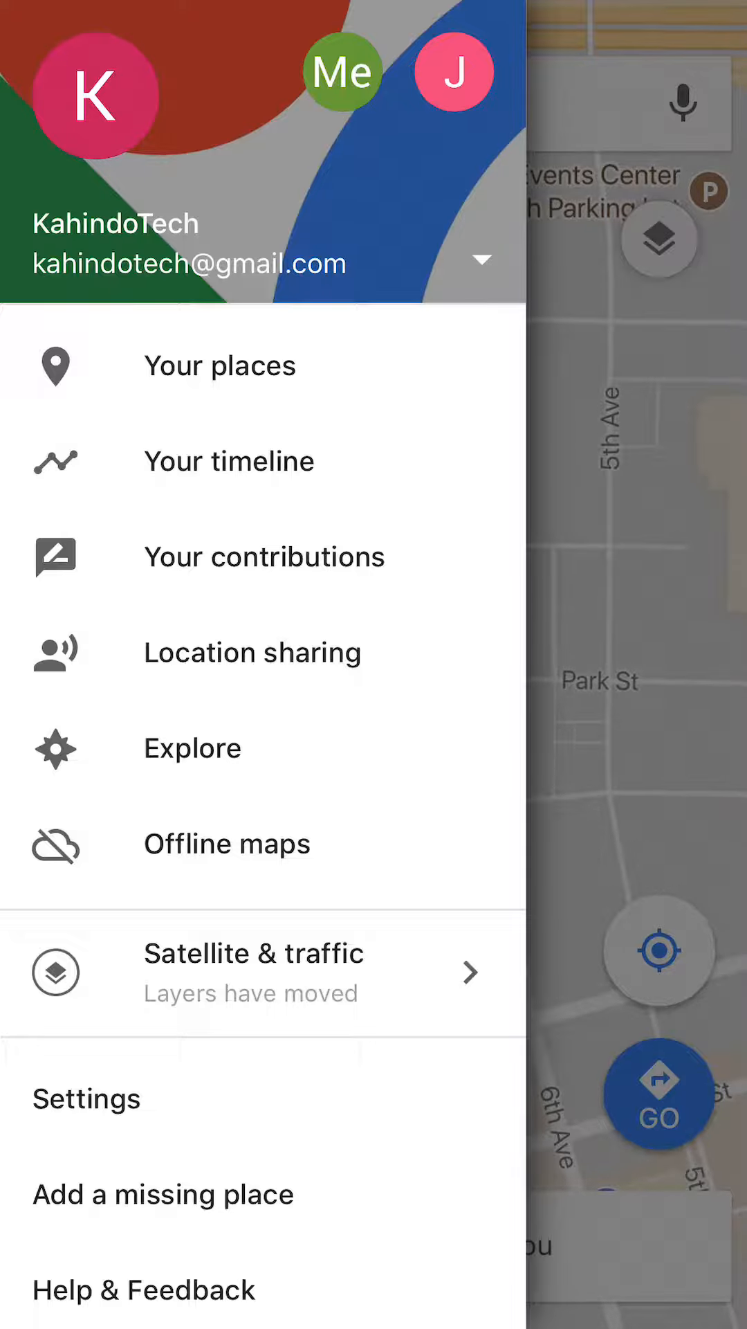
pyautogui.click(220, 366)
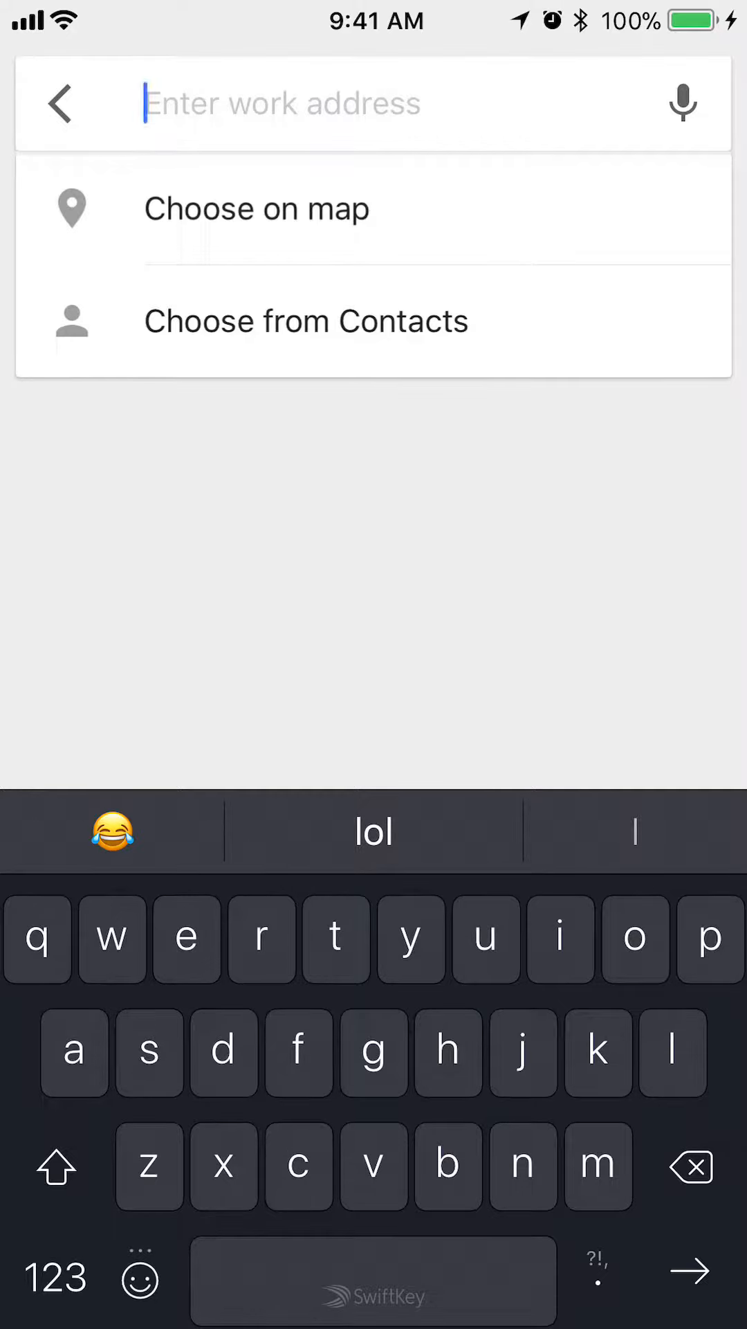
pyautogui.write('811')
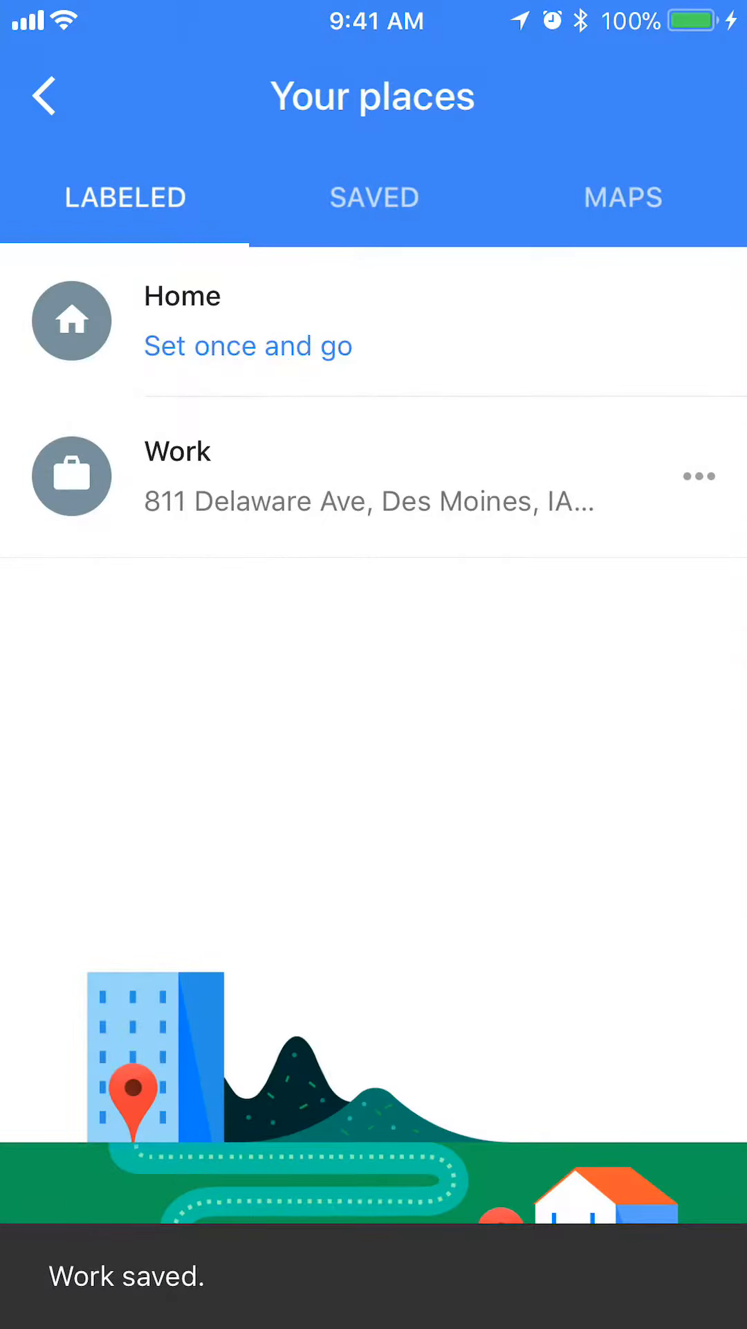
pyautogui.click(698, 476)
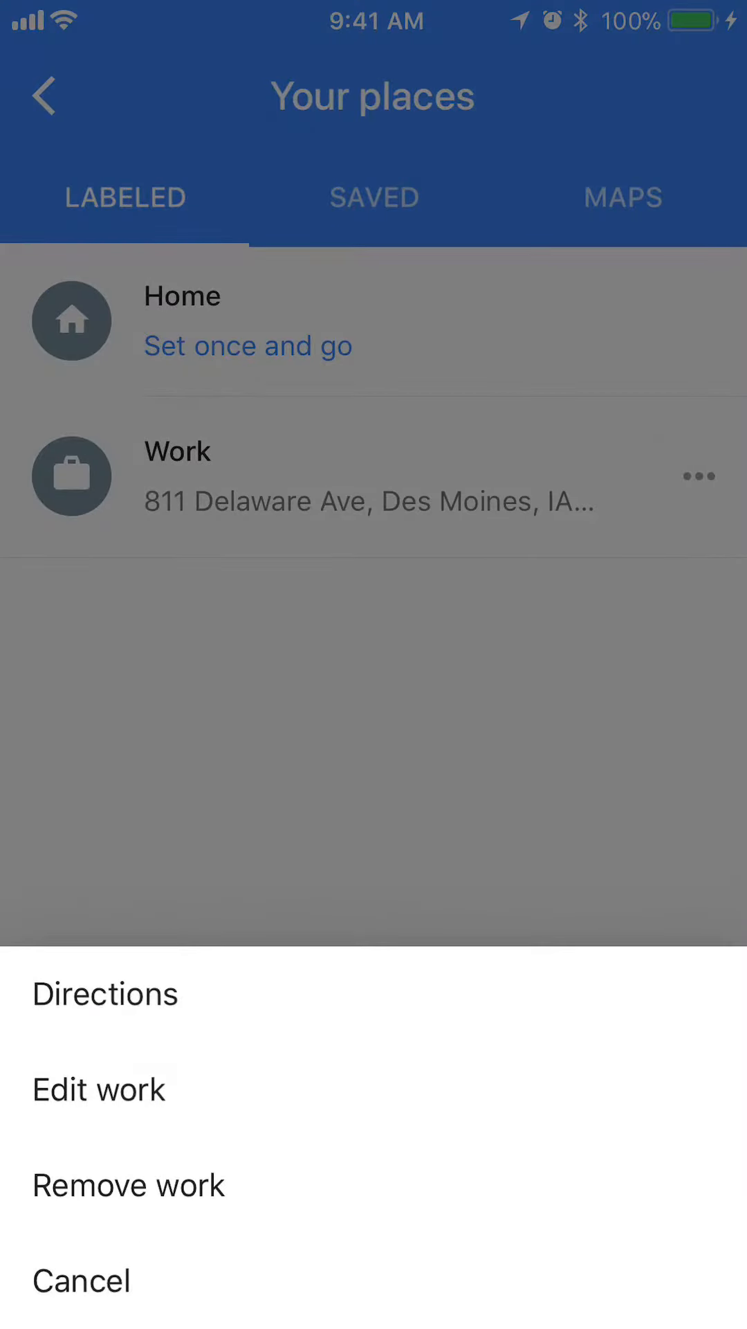
# Step: Edit the work address, clear it, and switch to choosing on the map
pyautogui.click(97, 1090)
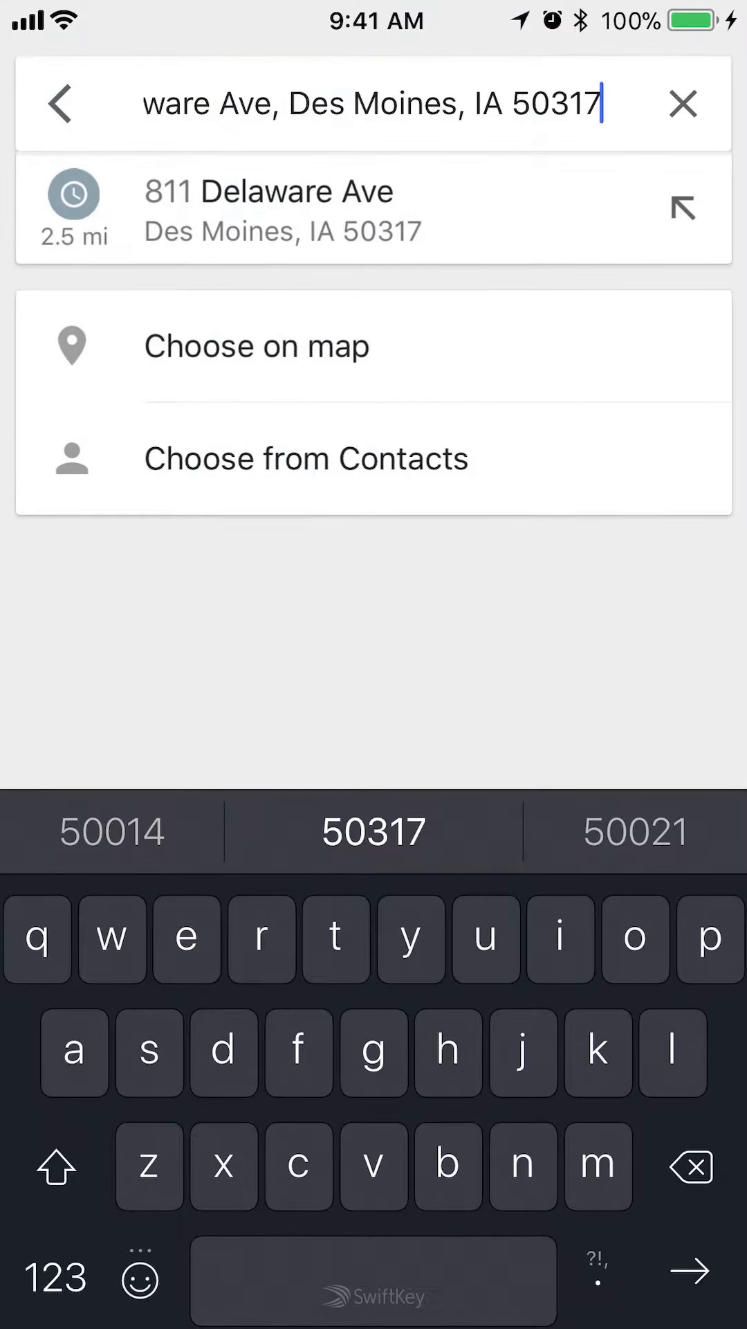
pyautogui.click(683, 104)
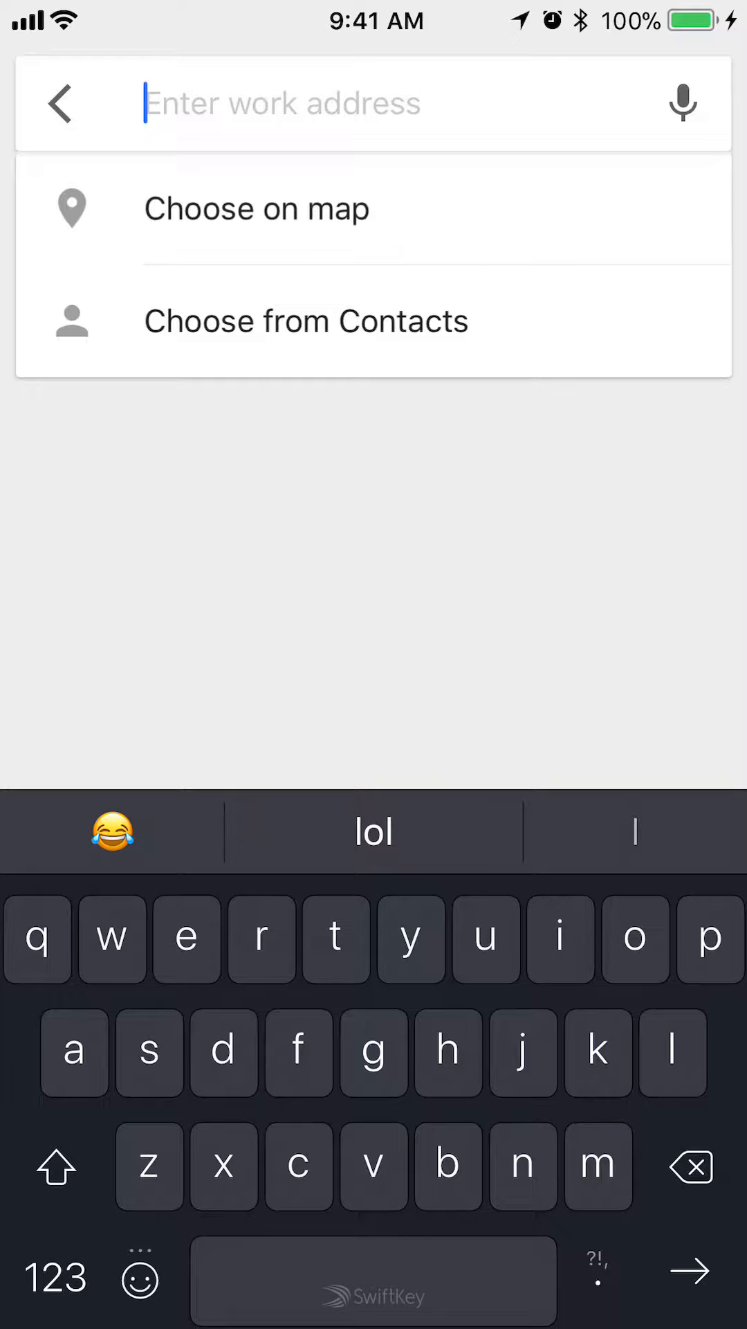
pyautogui.click(257, 208)
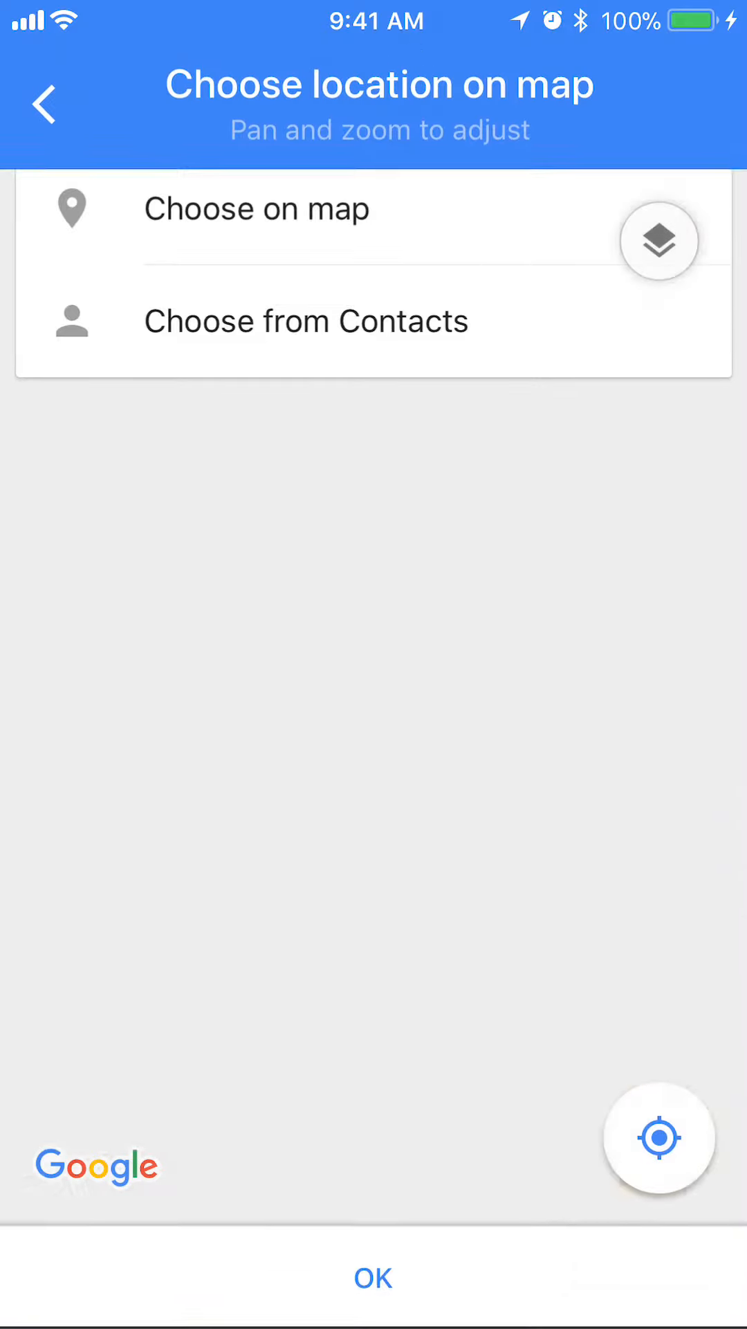
# Step: Set the work pin to the current location near Park St and 7th St
pyautogui.click(257, 208)
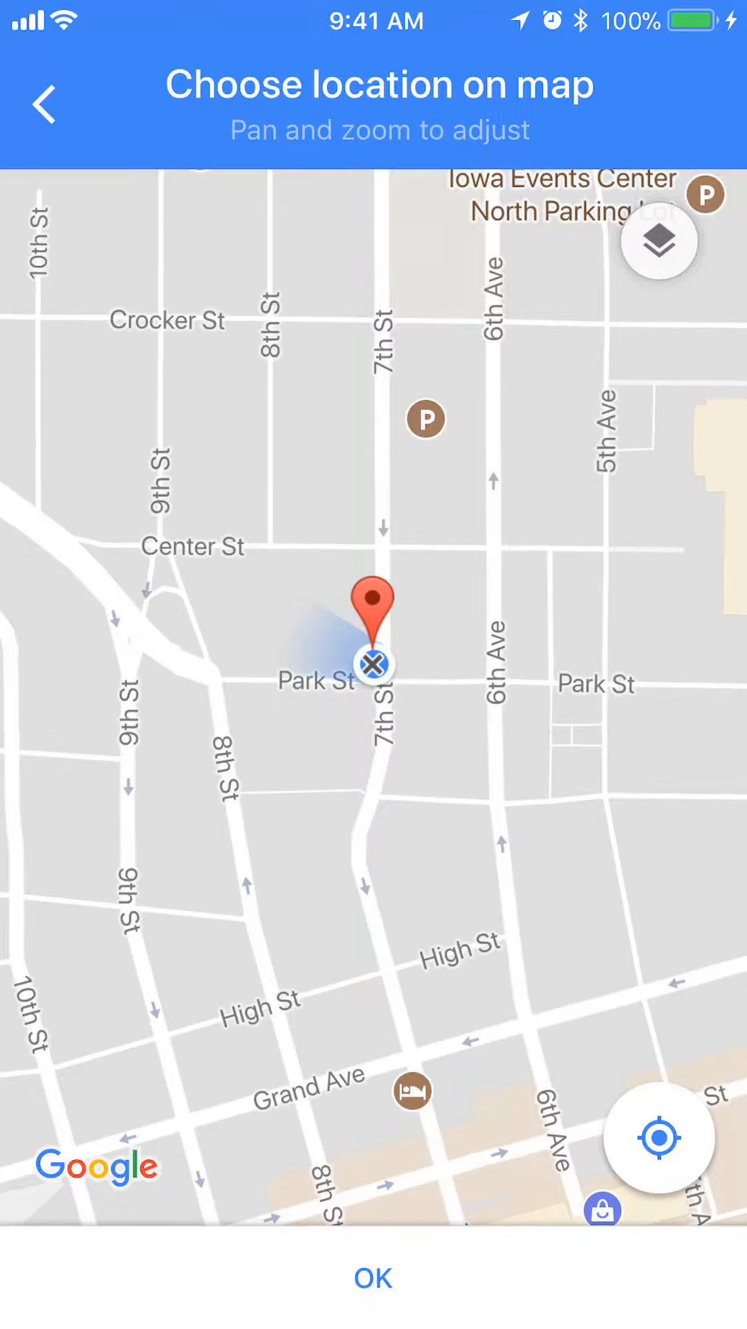
pyautogui.click(45, 104)
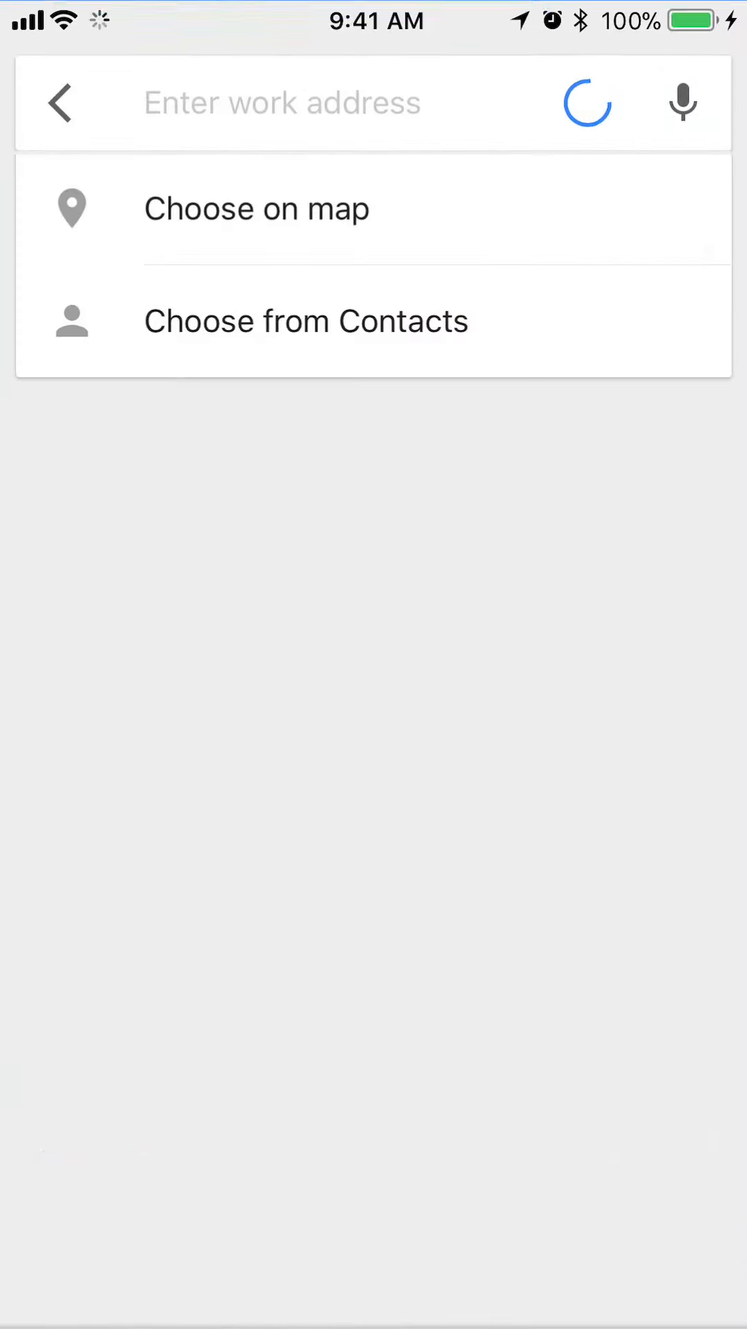
pyautogui.click(281, 102)
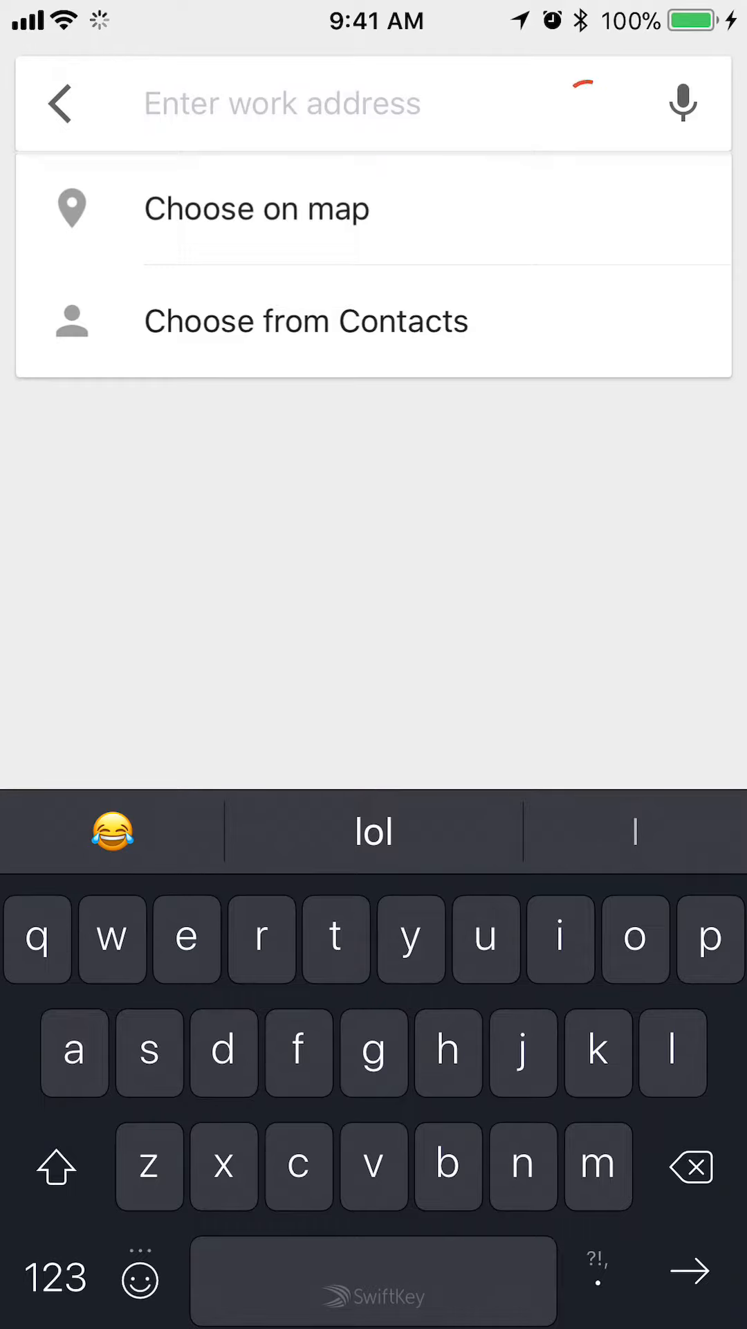